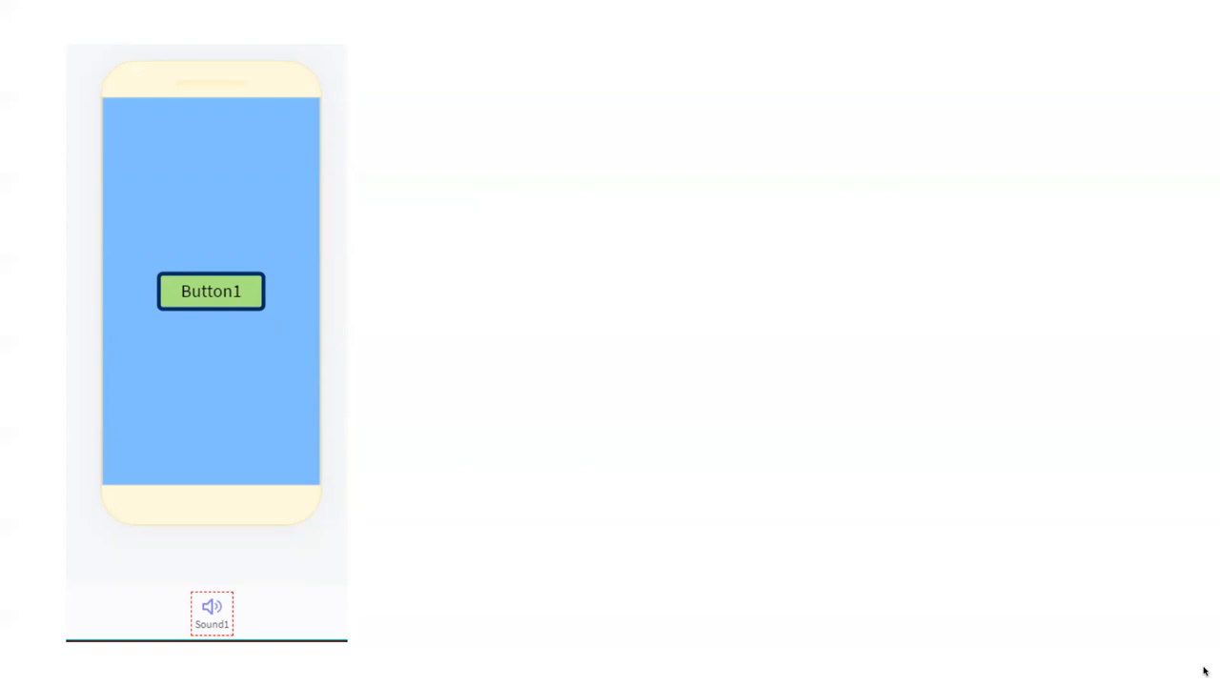
Select the Sound1 component to show its properties, with fiveGoldRings.mp3 as source
click(210, 612)
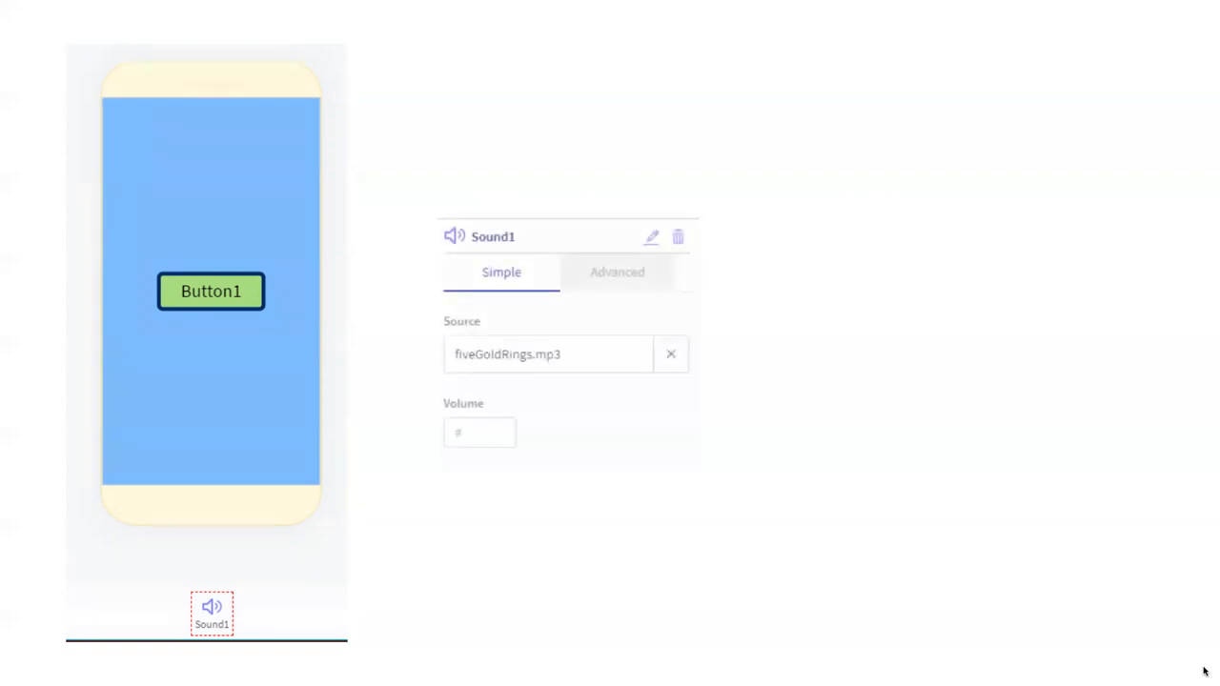